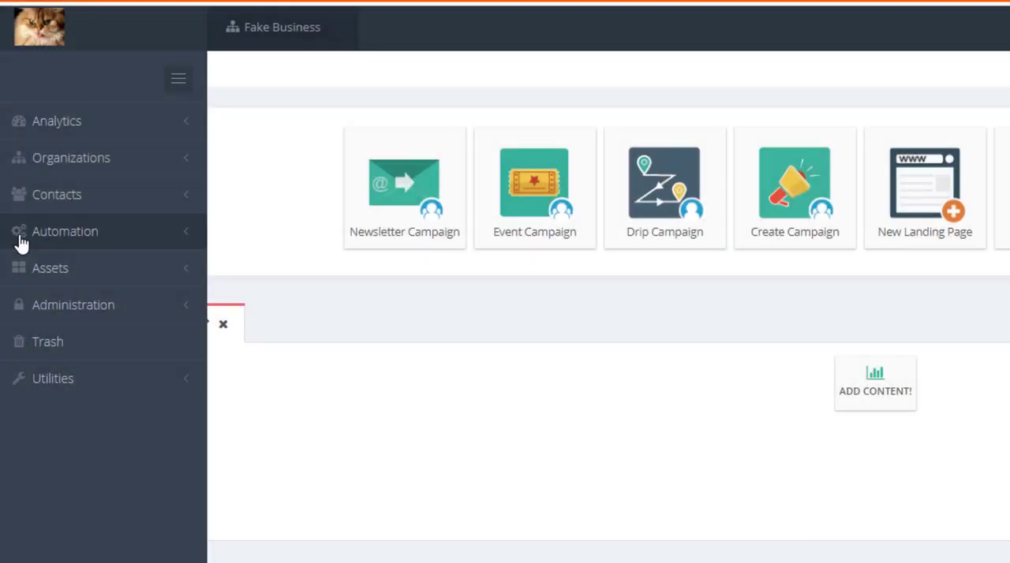
mouse_move(98, 278)
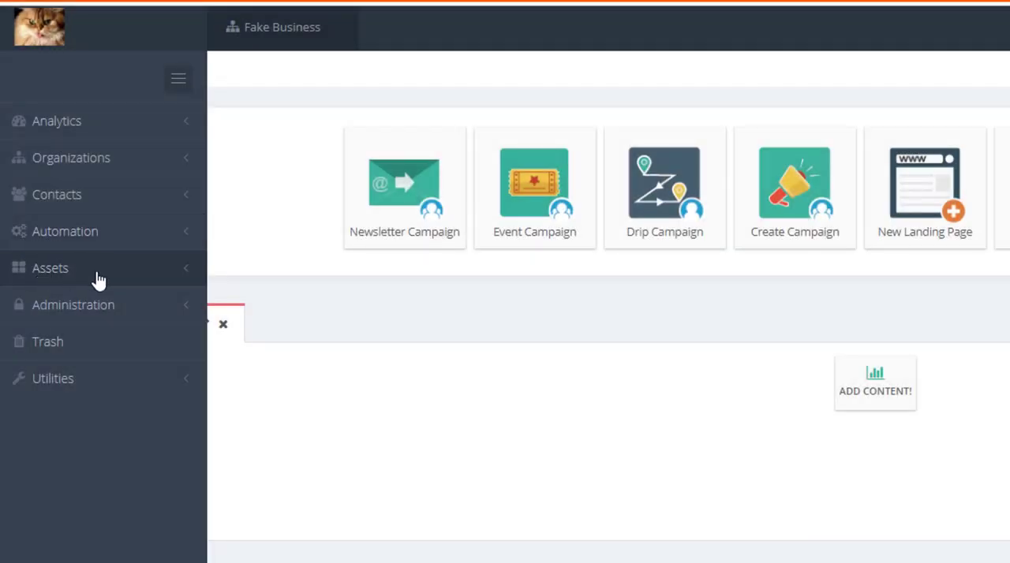
Show the Split Tests list under Assets > Published Pages.
click(51, 267)
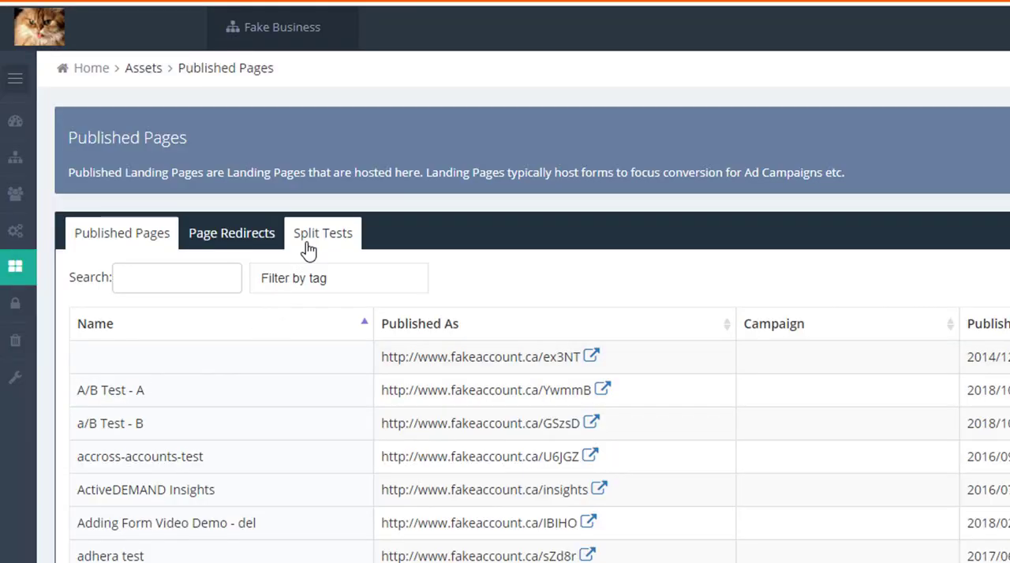
mouse_move(323, 245)
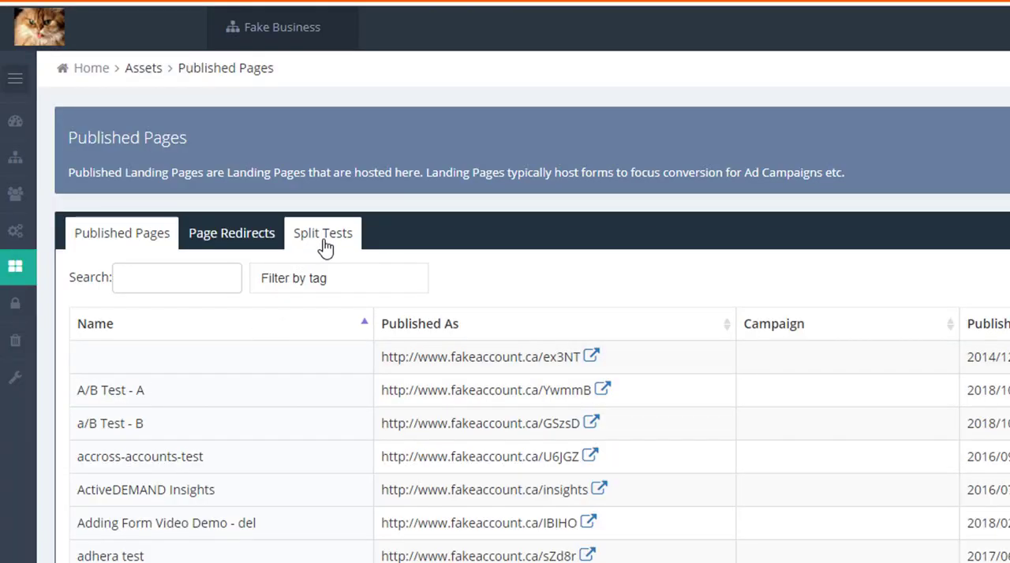
click(323, 233)
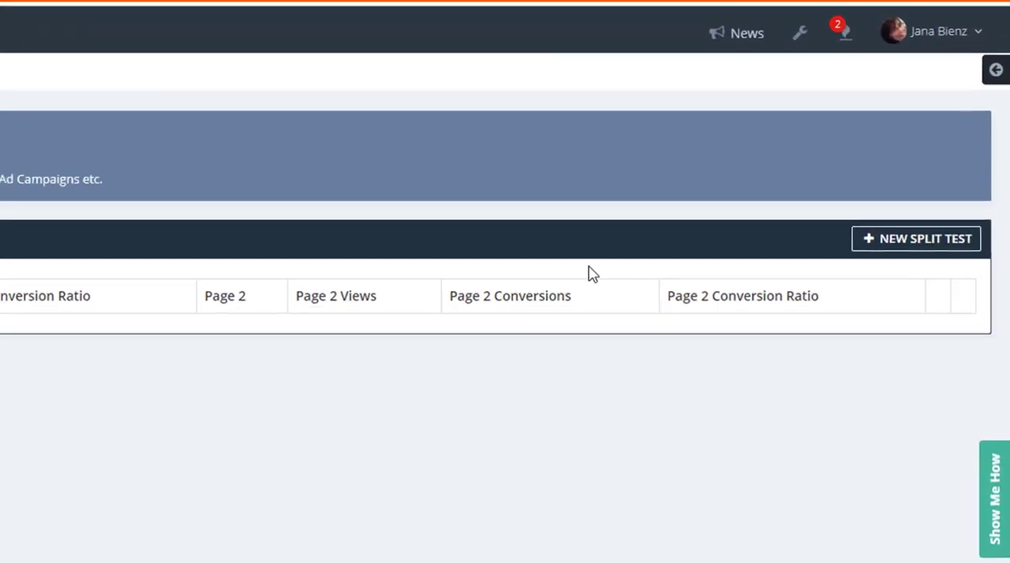
Create and save active split test 'Better Converting Landing PAge' comparing A/B Test - A and a/B Test - B.
click(916, 238)
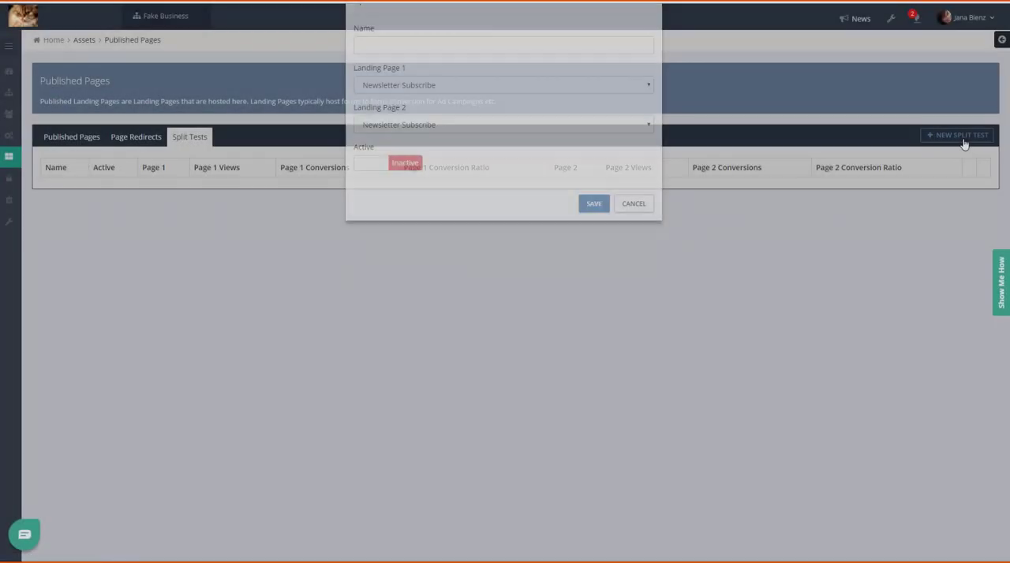
text(Better Converting Landing Page)
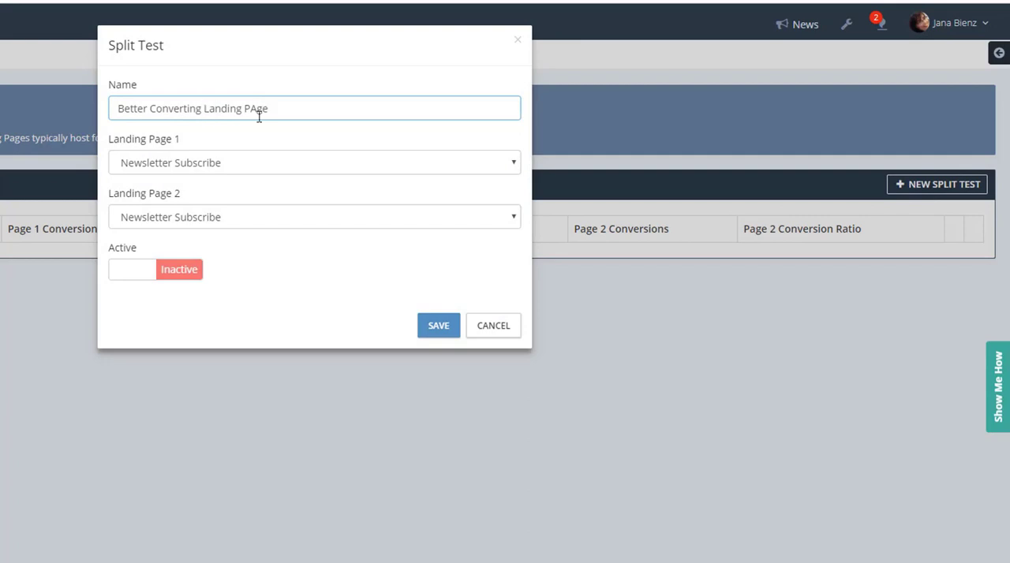
click(314, 163)
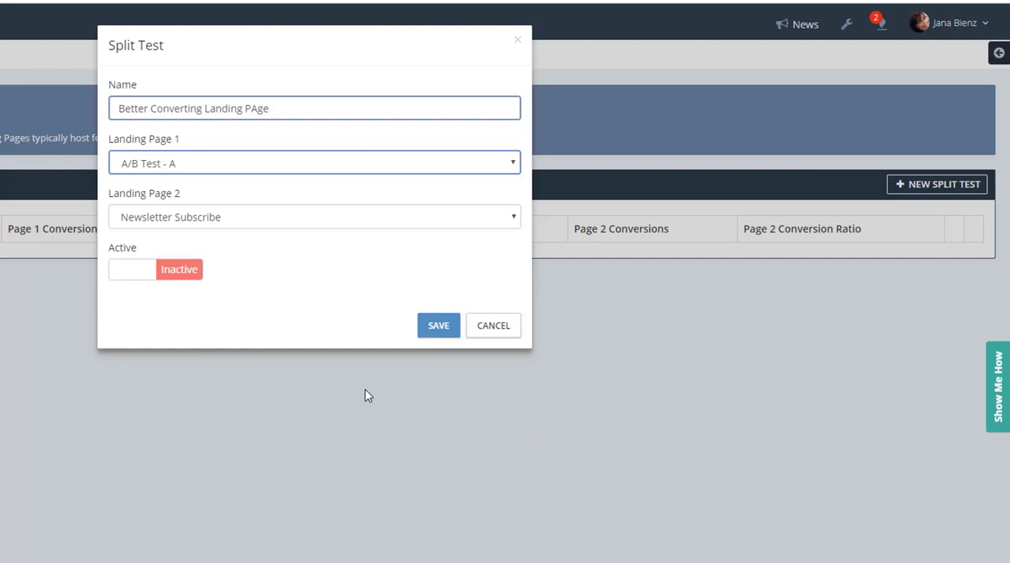
click(314, 217)
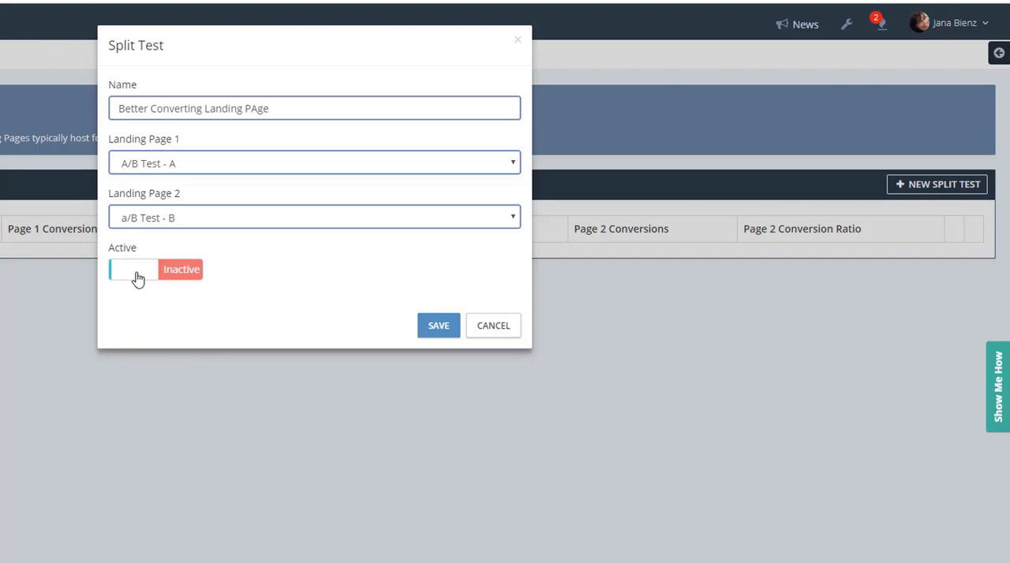
click(132, 269)
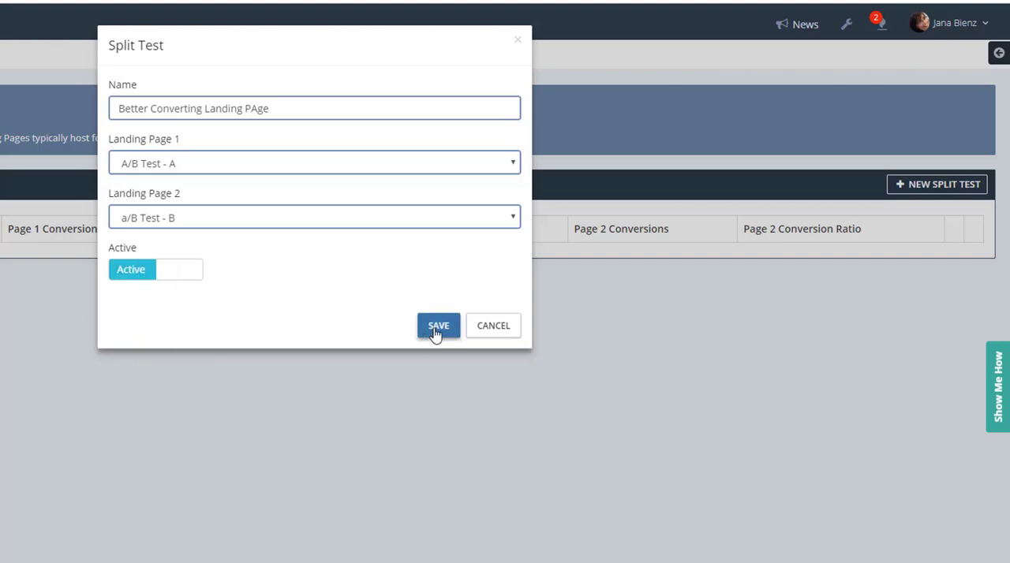
click(438, 325)
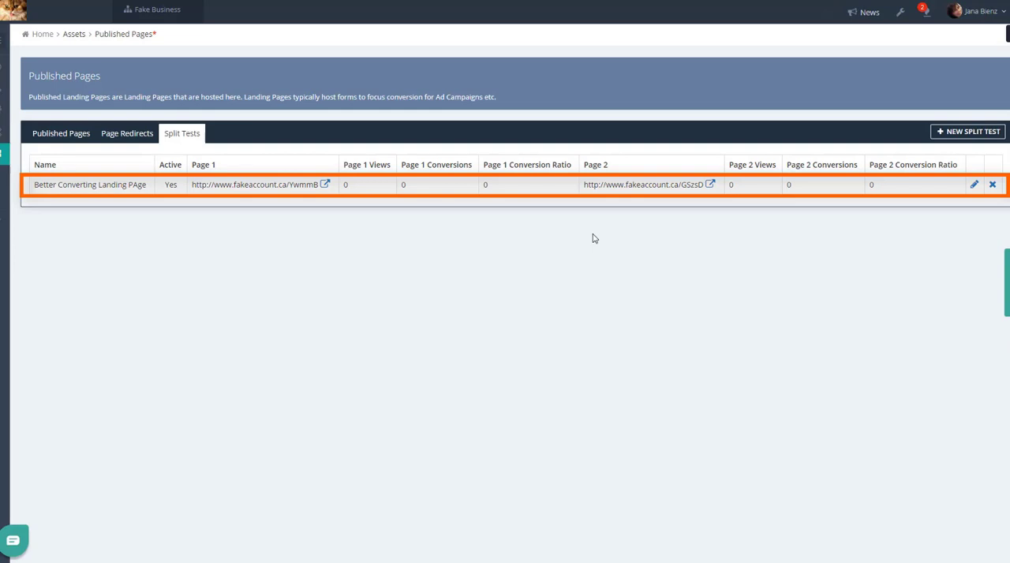